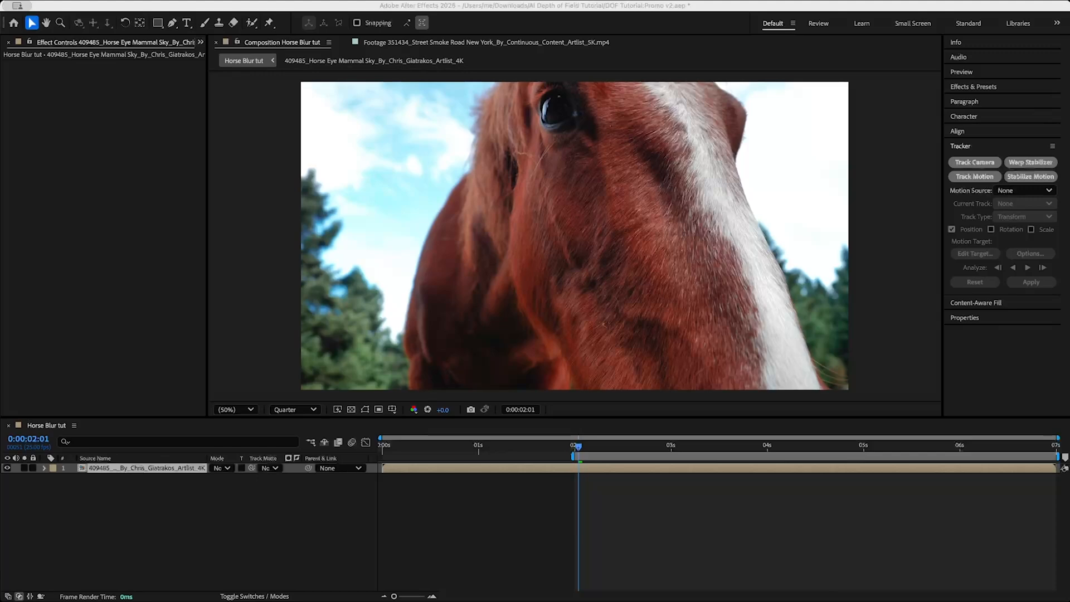
pyautogui.moveTo(599, 445)
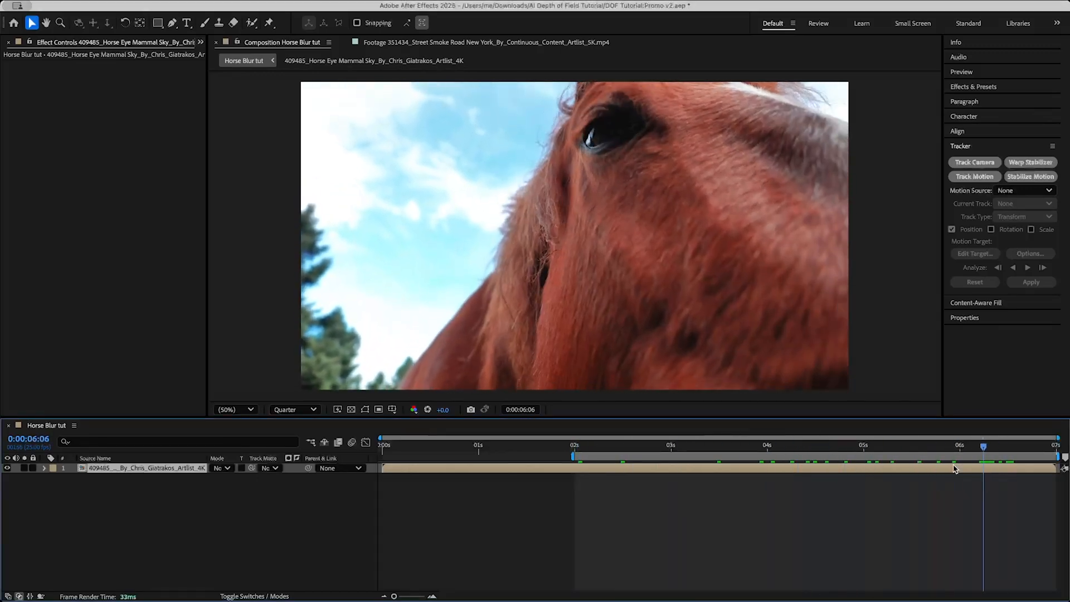
# - Stop the horse clip preview before applying BSKL AI Depth of Field
pyautogui.click(601, 444)
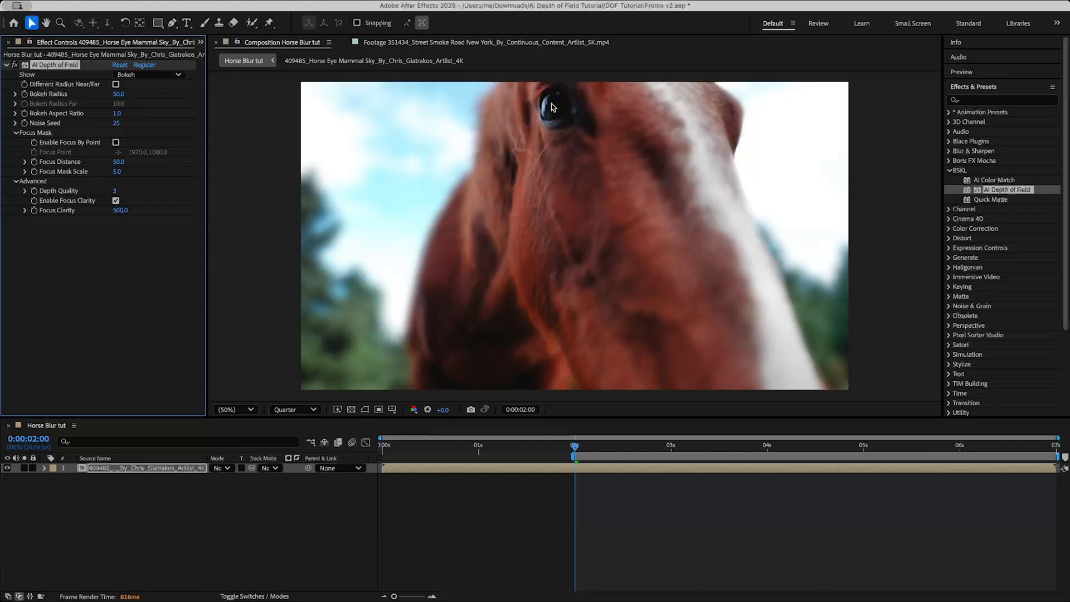
pyautogui.moveTo(528, 217)
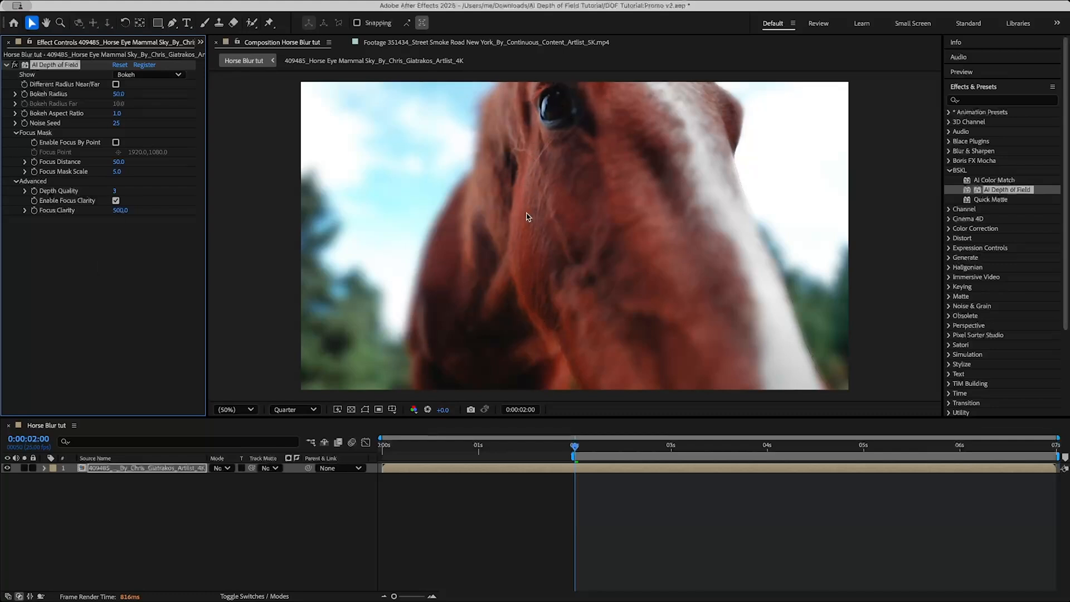
pyautogui.moveTo(536, 160)
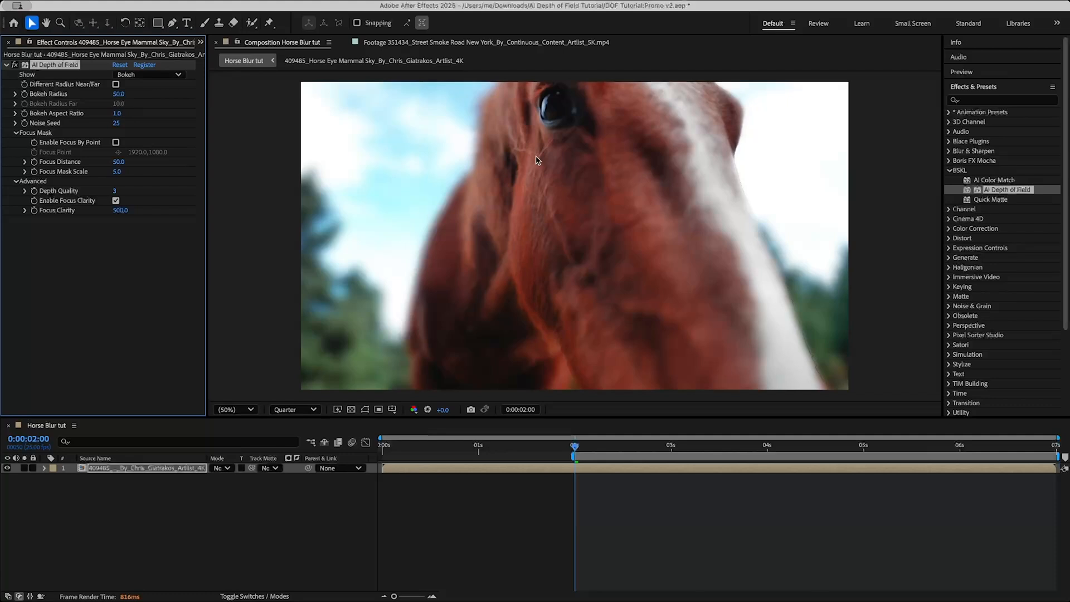
pyautogui.moveTo(557, 113)
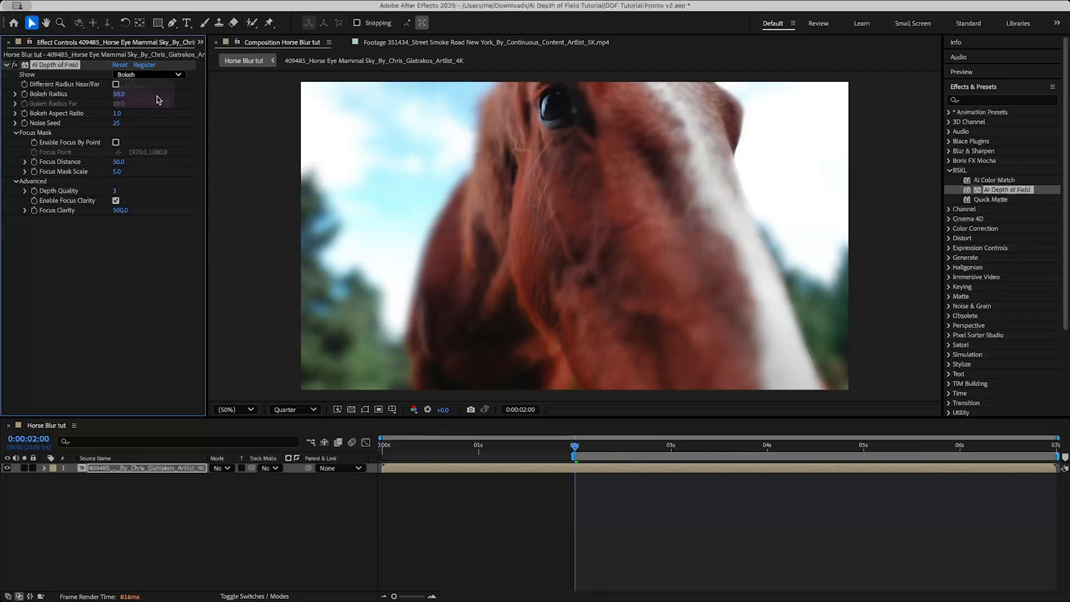
# - Toggle the effect's Show setting between Focus Mask and Bokeh, ending on Bokeh
pyautogui.click(149, 74)
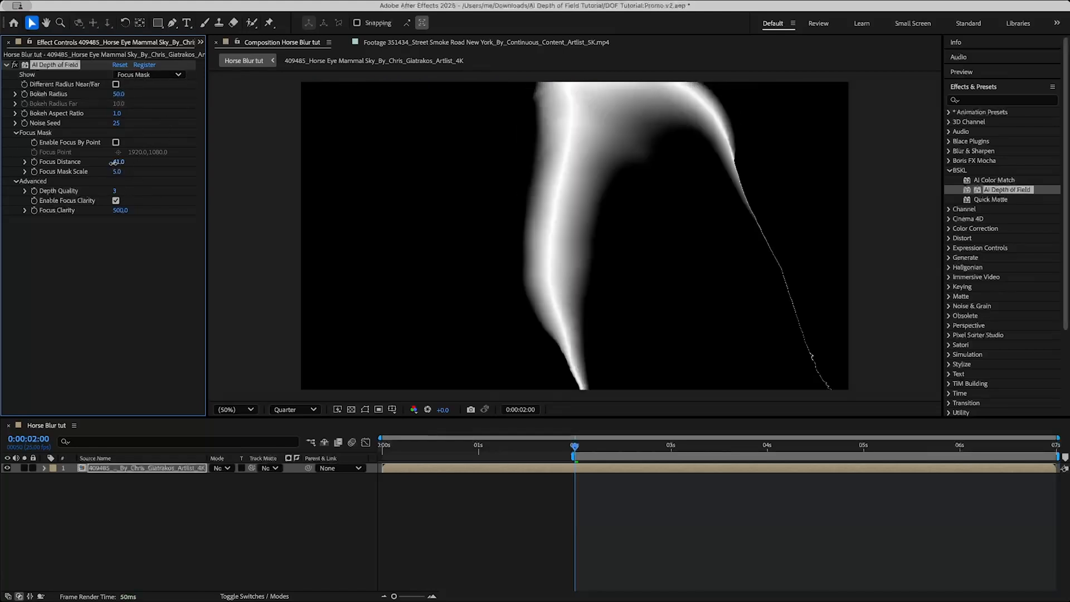
pyautogui.click(148, 74)
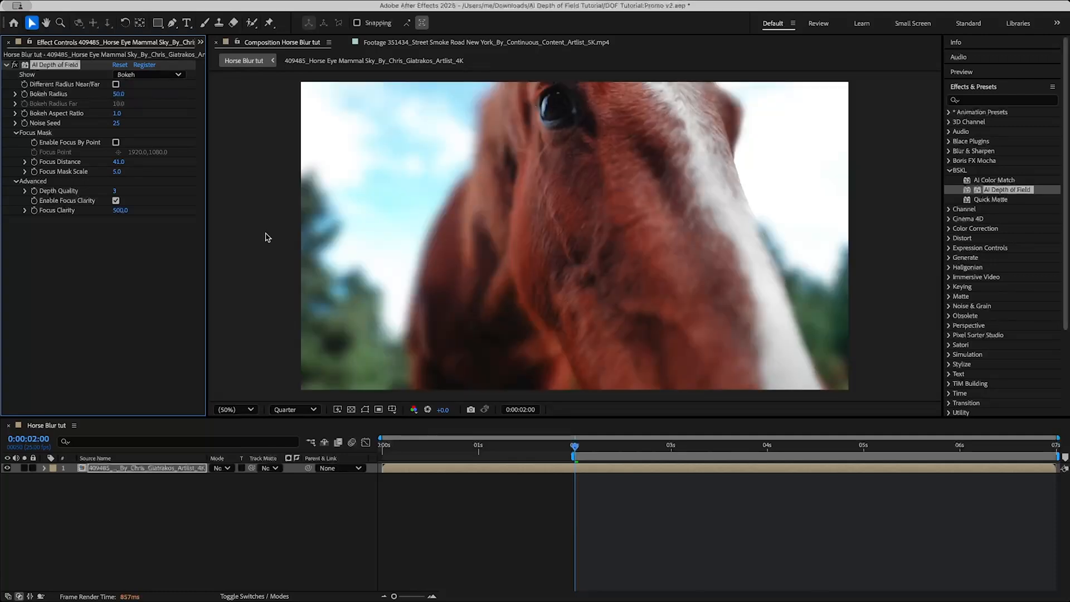
pyautogui.click(149, 74)
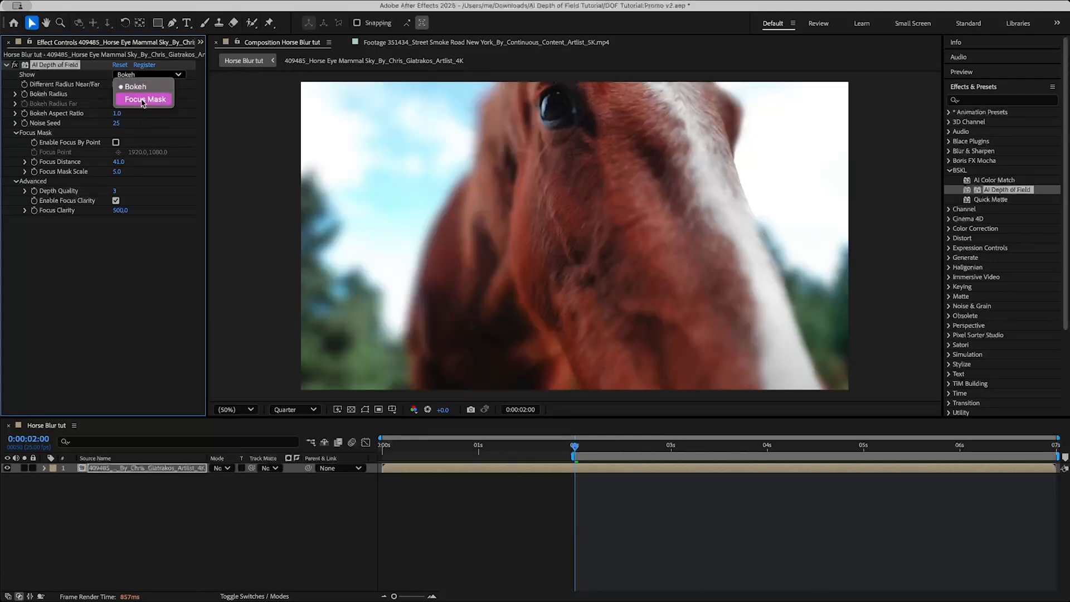
pyautogui.click(144, 99)
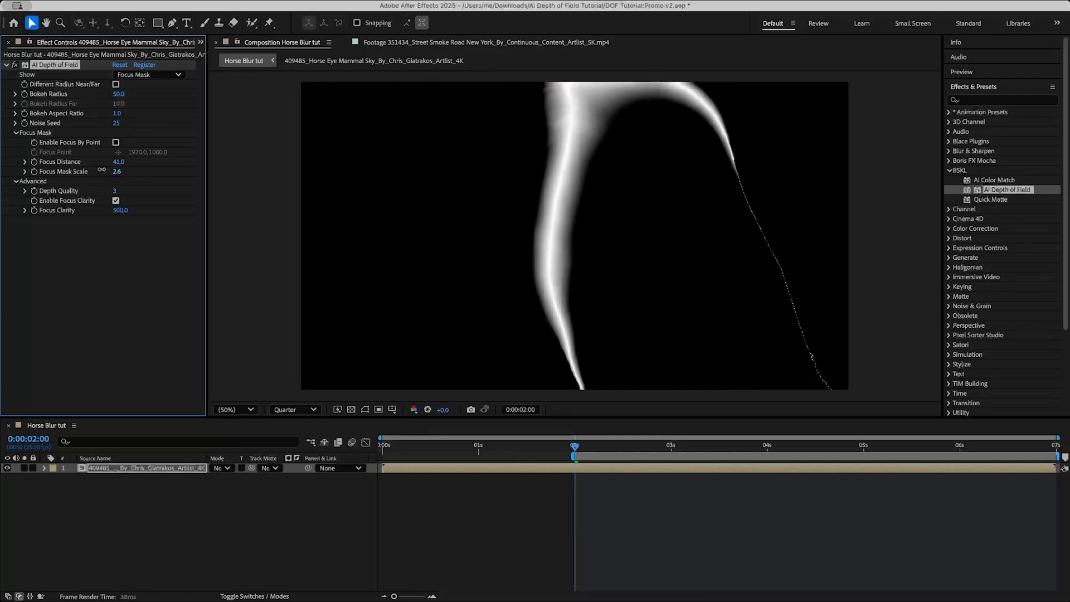
pyautogui.click(147, 73)
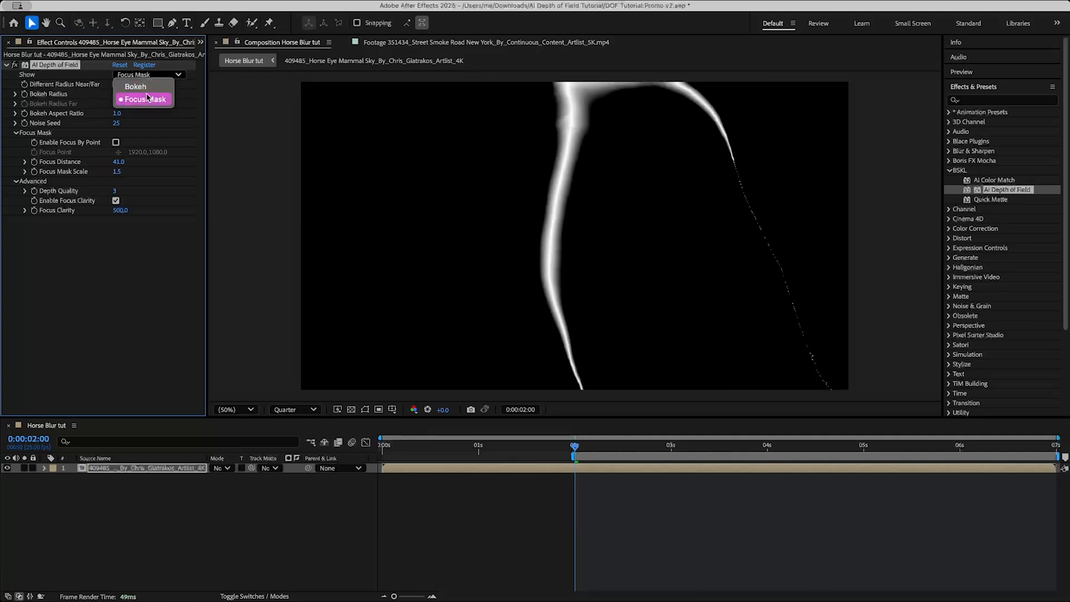
pyautogui.click(135, 87)
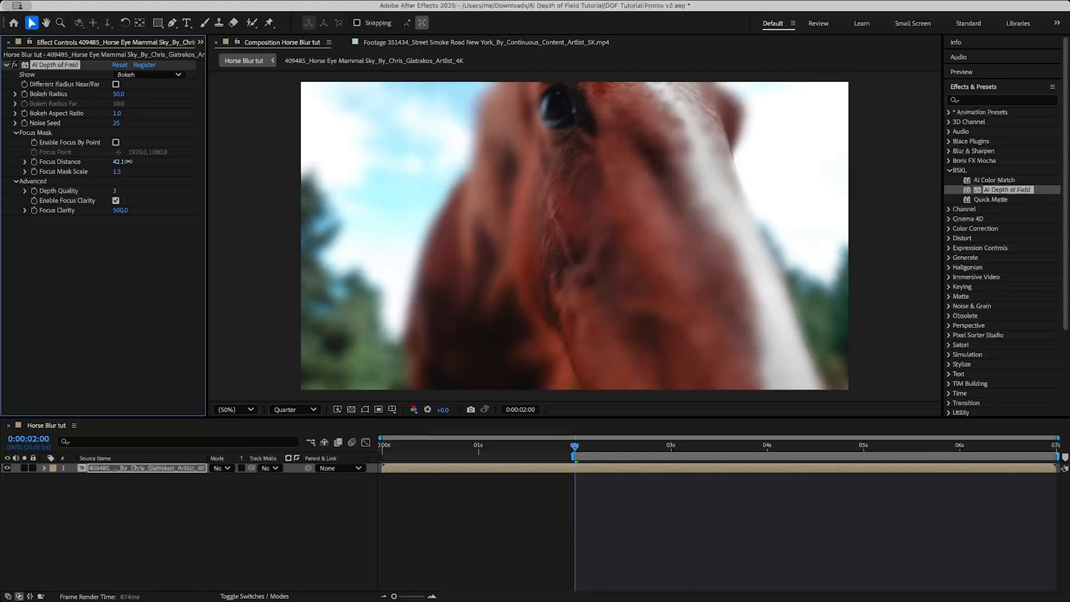
# - Set Focus Distance to 44 and Focus Mask Scale to 5.0 on the horse's eye
pyautogui.moveTo(119, 162); pyautogui.dragTo(136, 161)
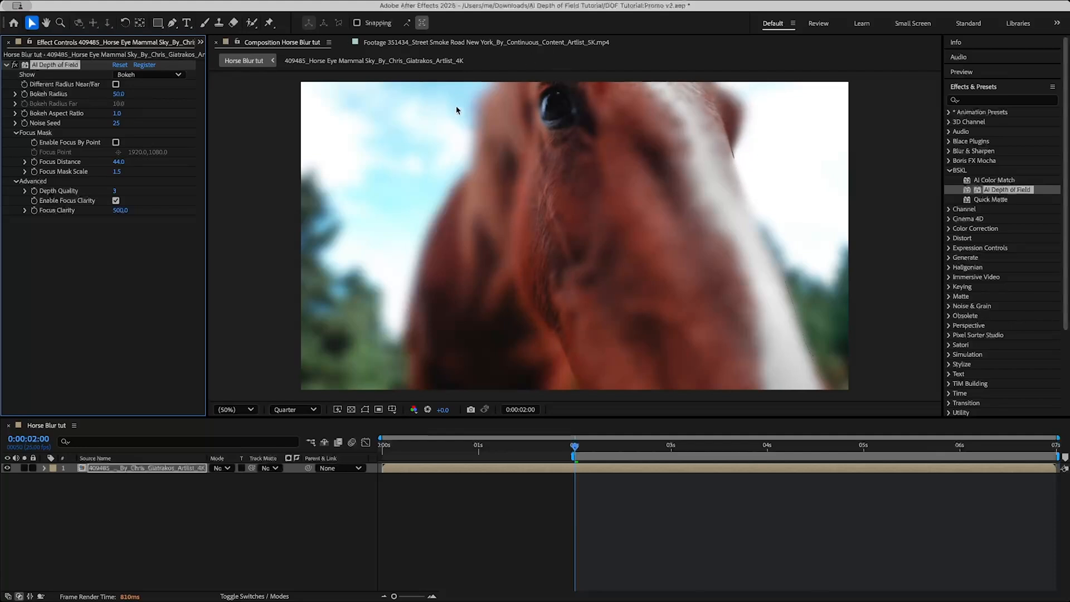
pyautogui.click(125, 172)
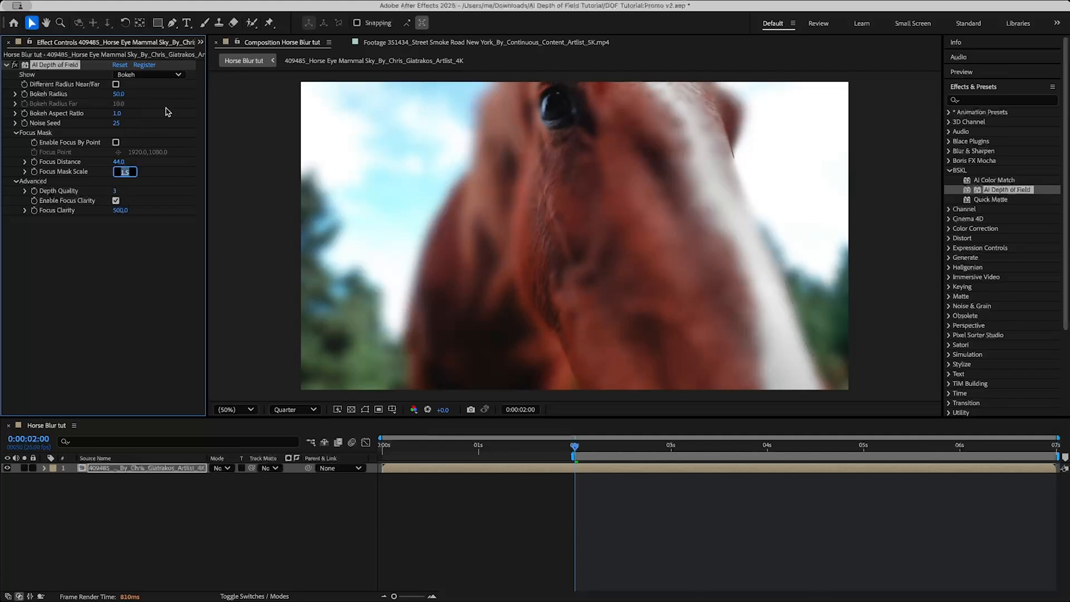
pyautogui.write('5.0')
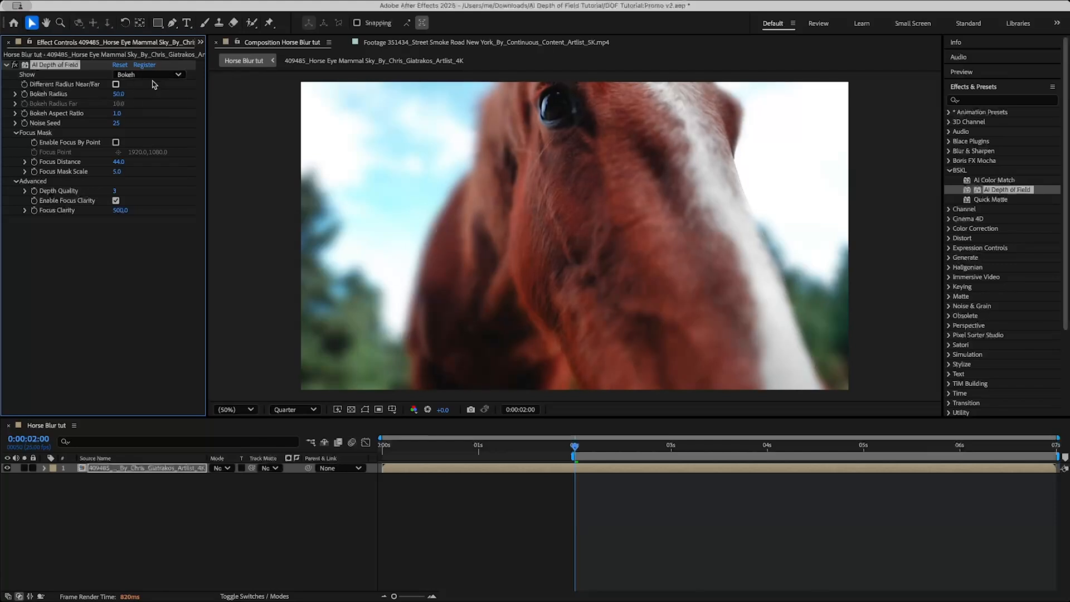
# - Try different Depth Quality values, ending at 3, while viewing the horse's focus mask
pyautogui.click(148, 74)
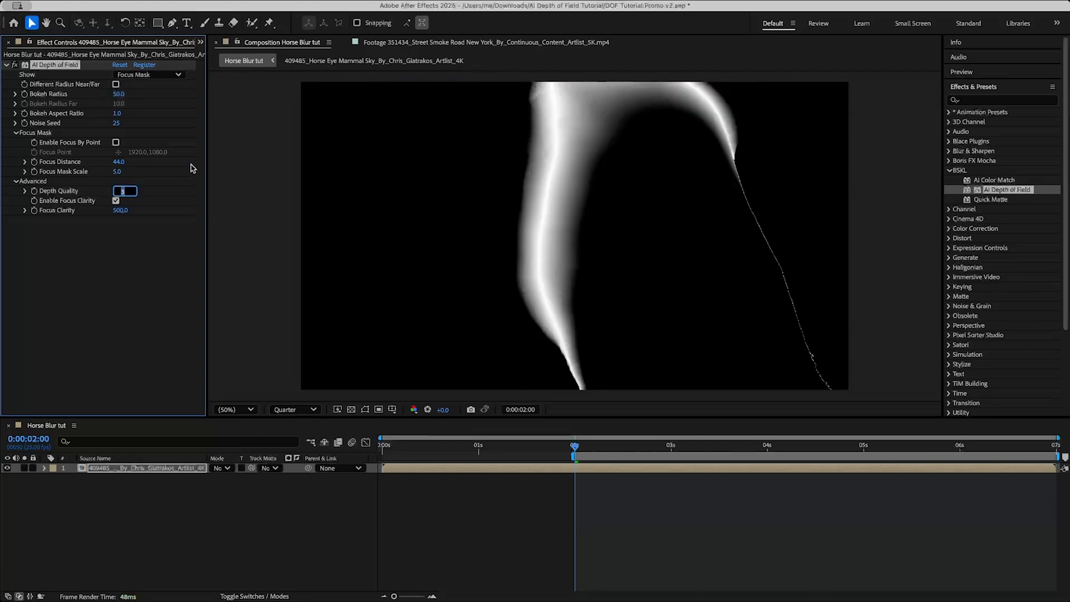
pyautogui.write('4')
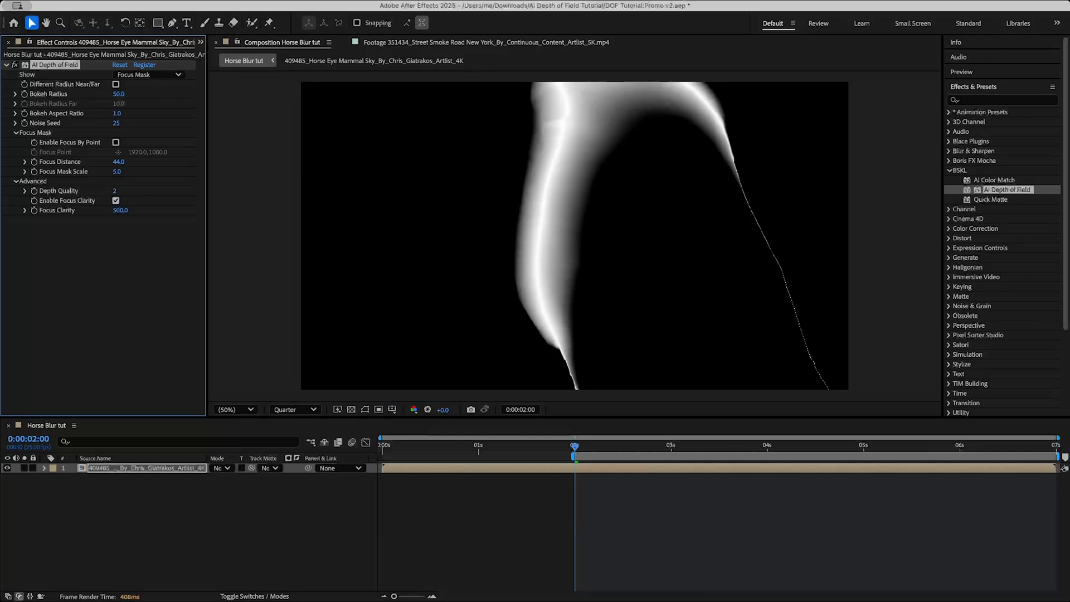
pyautogui.click(114, 191)
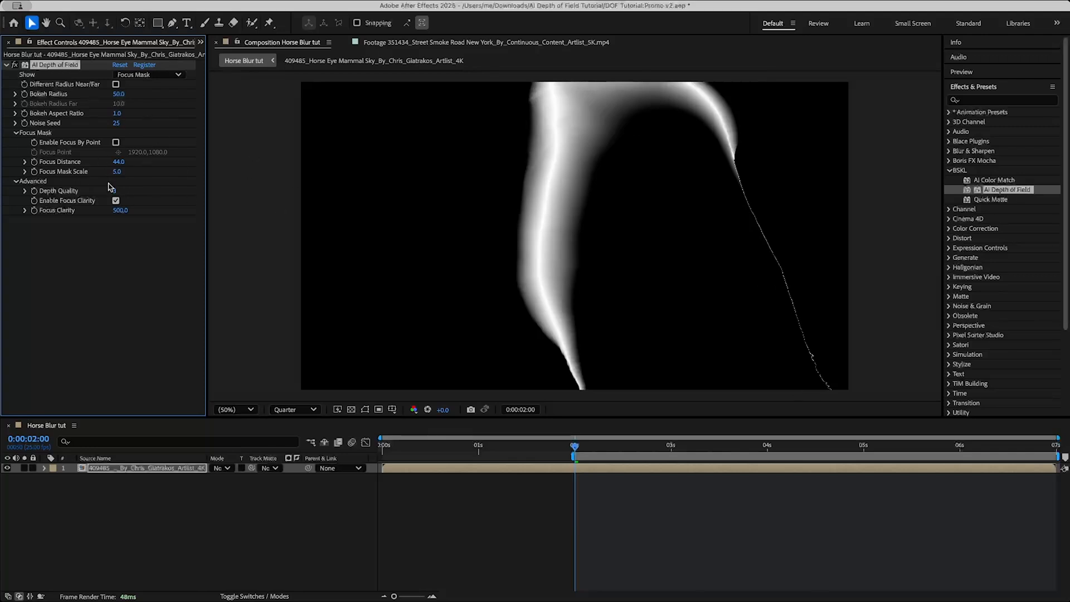
pyautogui.click(147, 74)
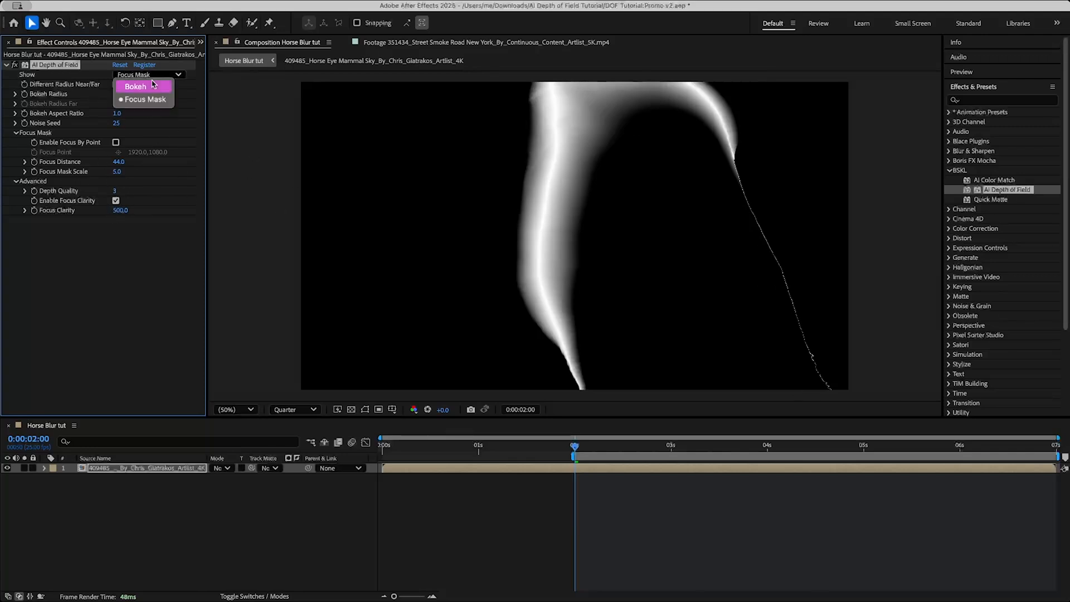
# - Jump to a later horse frame and compare the Bokeh result with the focus mask
pyautogui.click(135, 86)
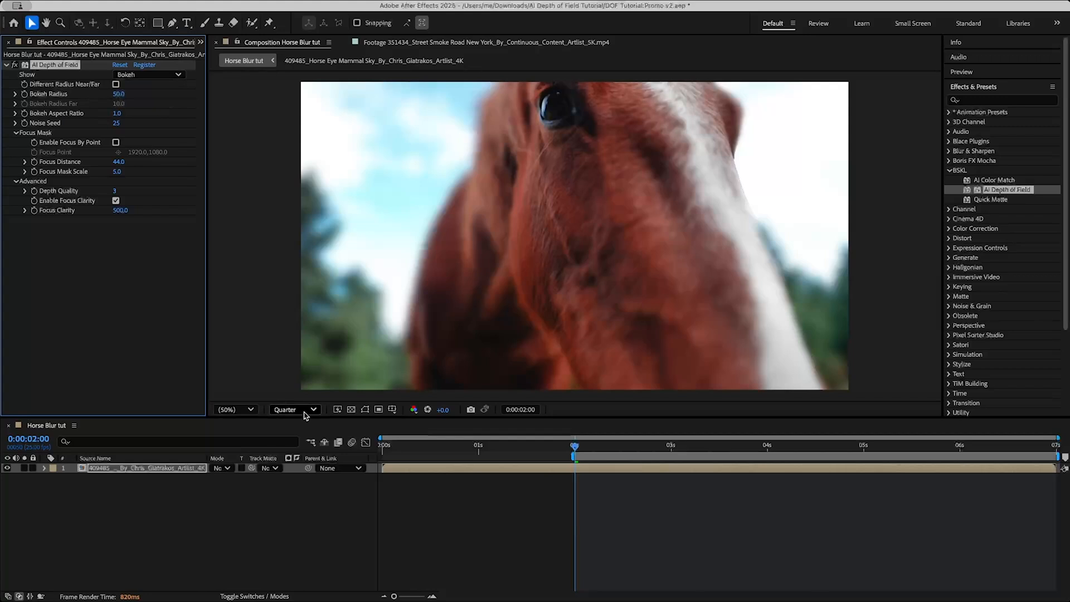
pyautogui.click(810, 445)
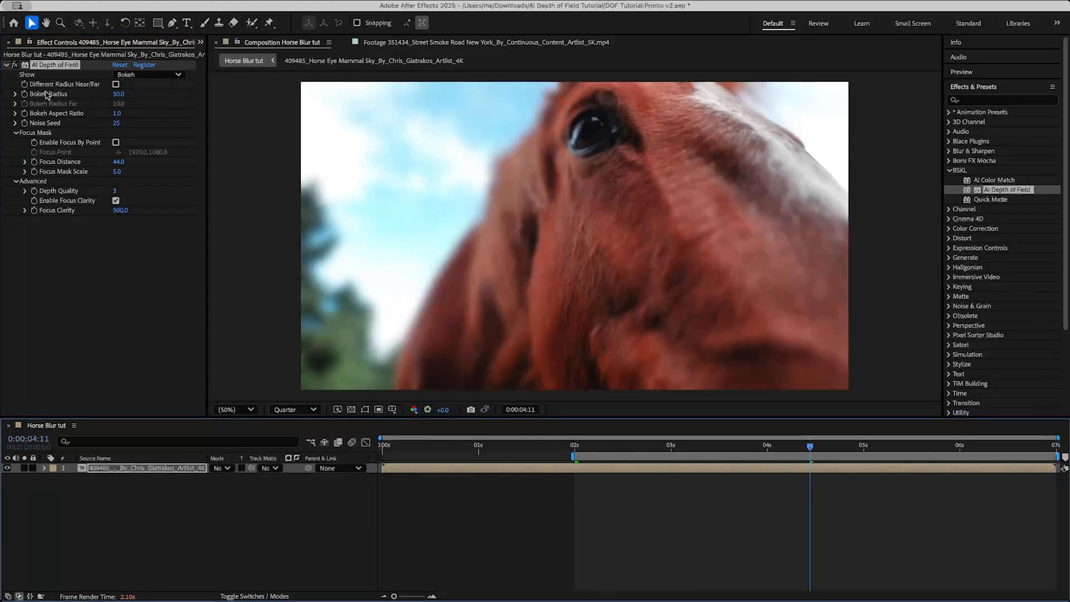
pyautogui.click(149, 74)
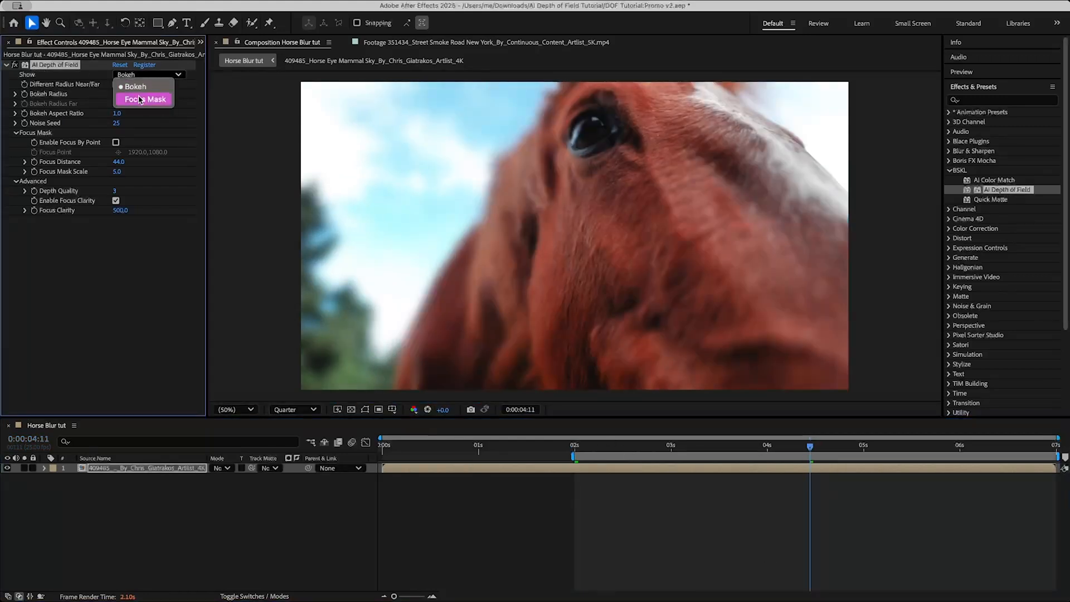
pyautogui.click(145, 99)
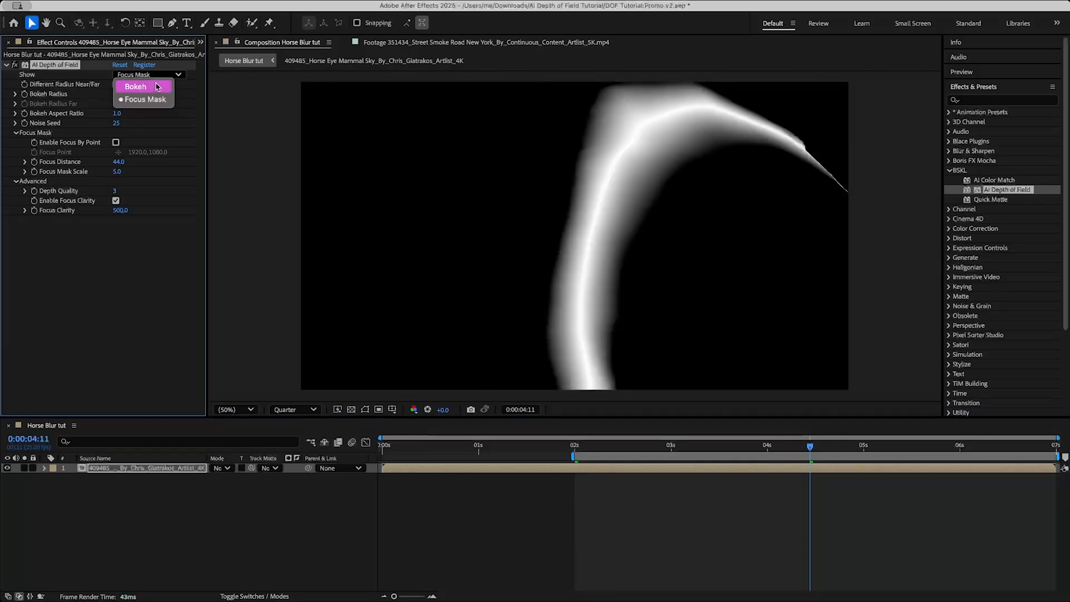
pyautogui.click(135, 86)
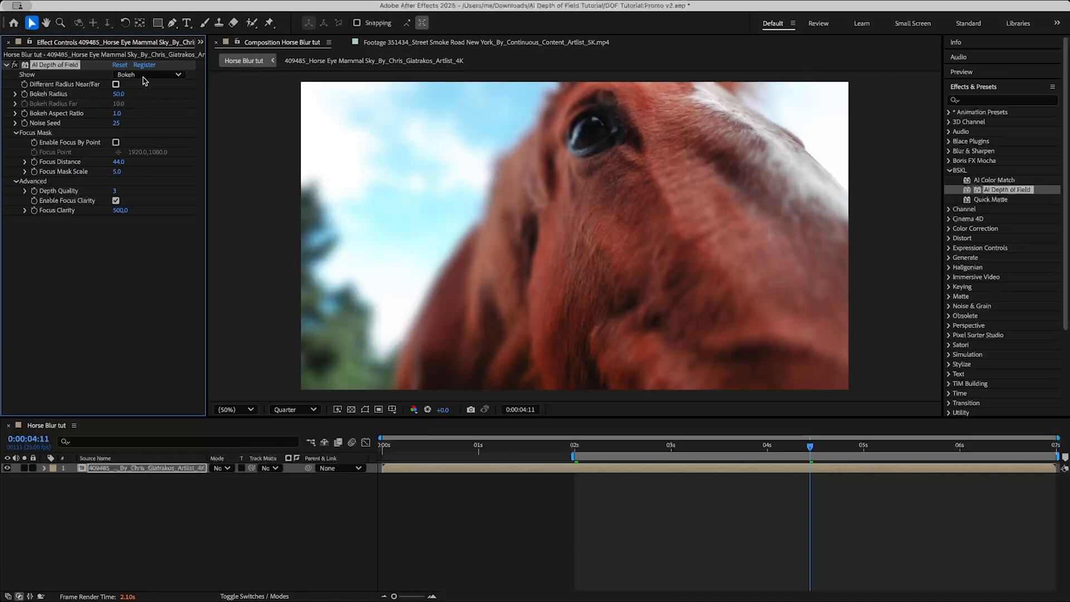
# - Switch Show between Focus Mask and Bokeh again, ending on the focus mask
pyautogui.click(146, 74)
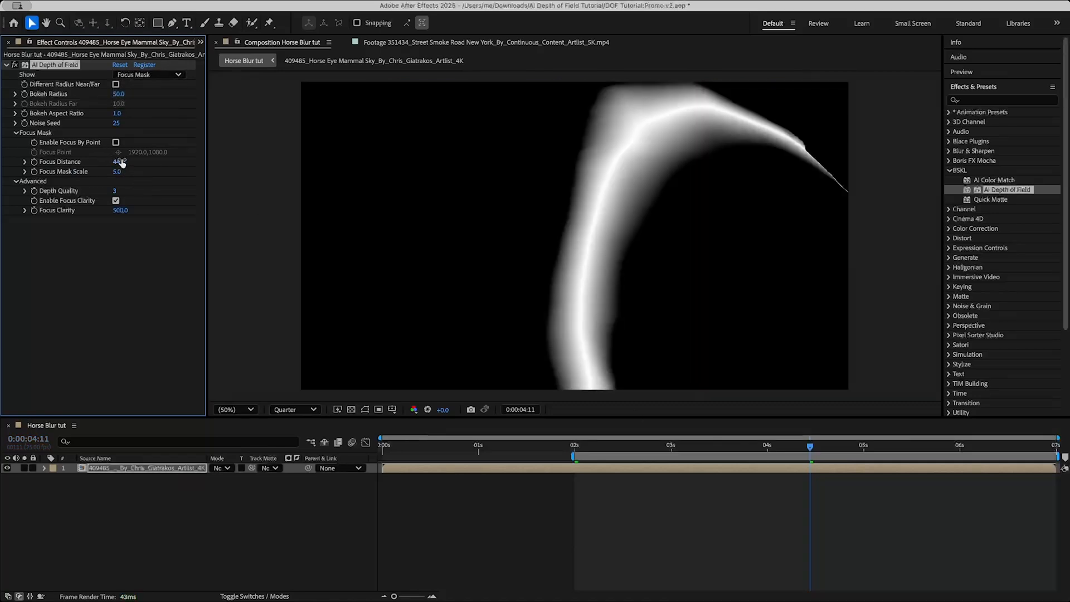
pyautogui.click(148, 74)
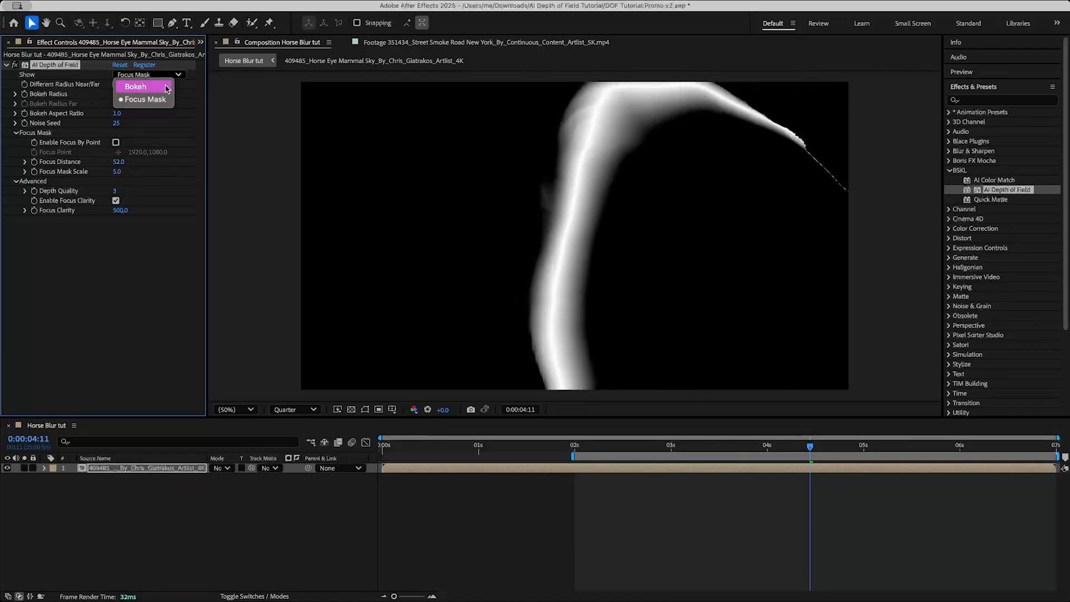
pyautogui.click(135, 86)
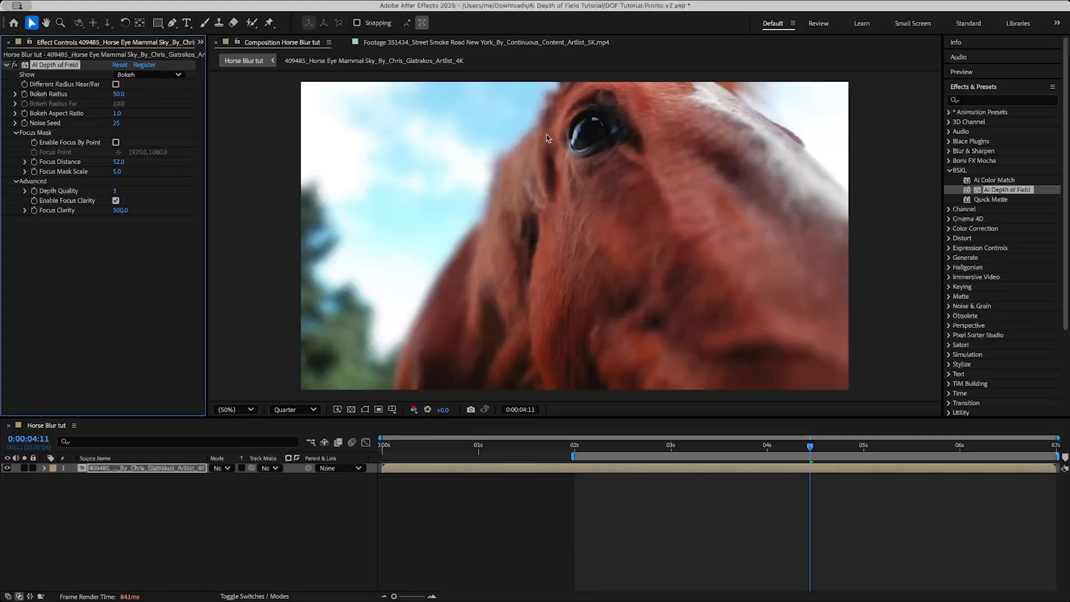
pyautogui.moveTo(604, 164)
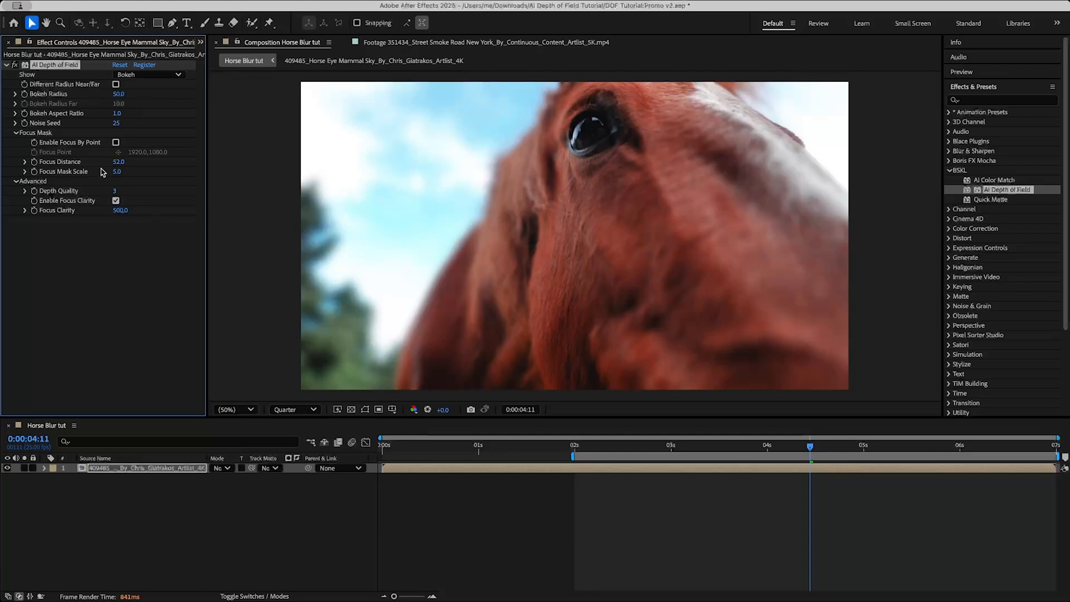
pyautogui.click(148, 74)
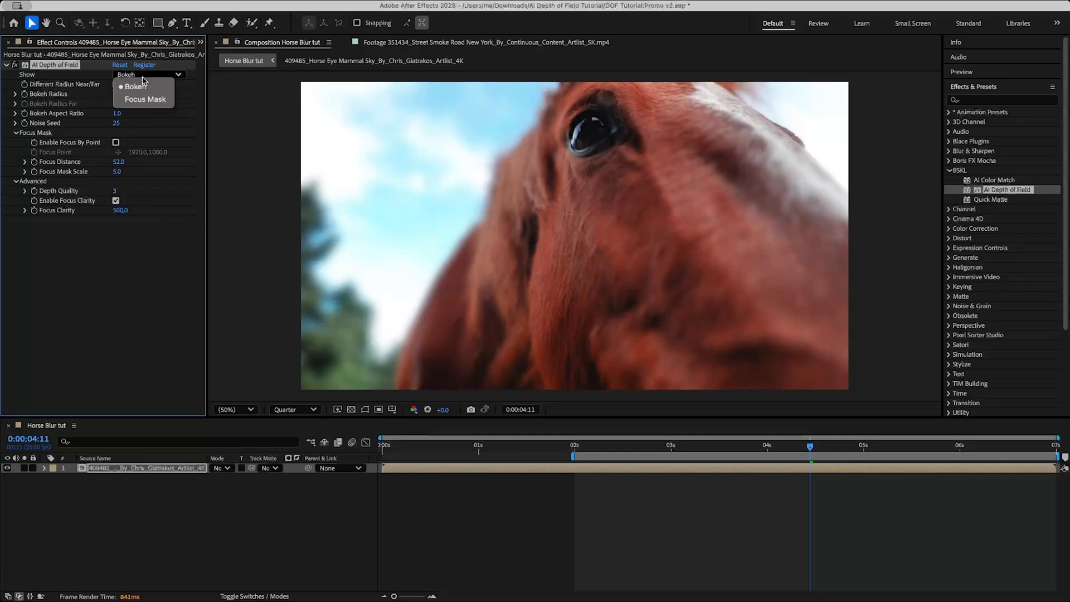
pyautogui.click(144, 100)
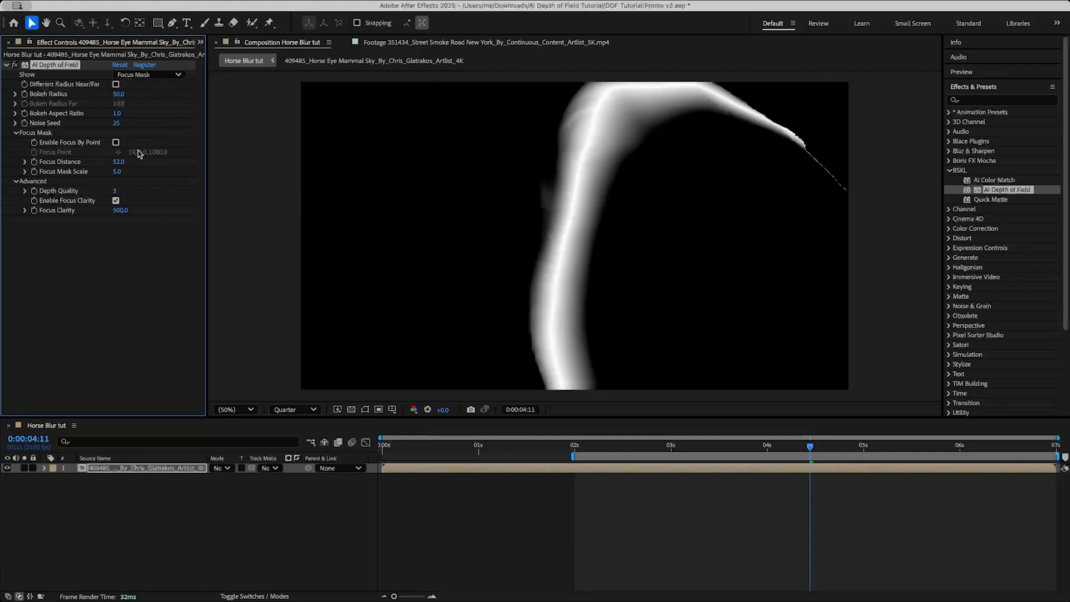
pyautogui.click(116, 142)
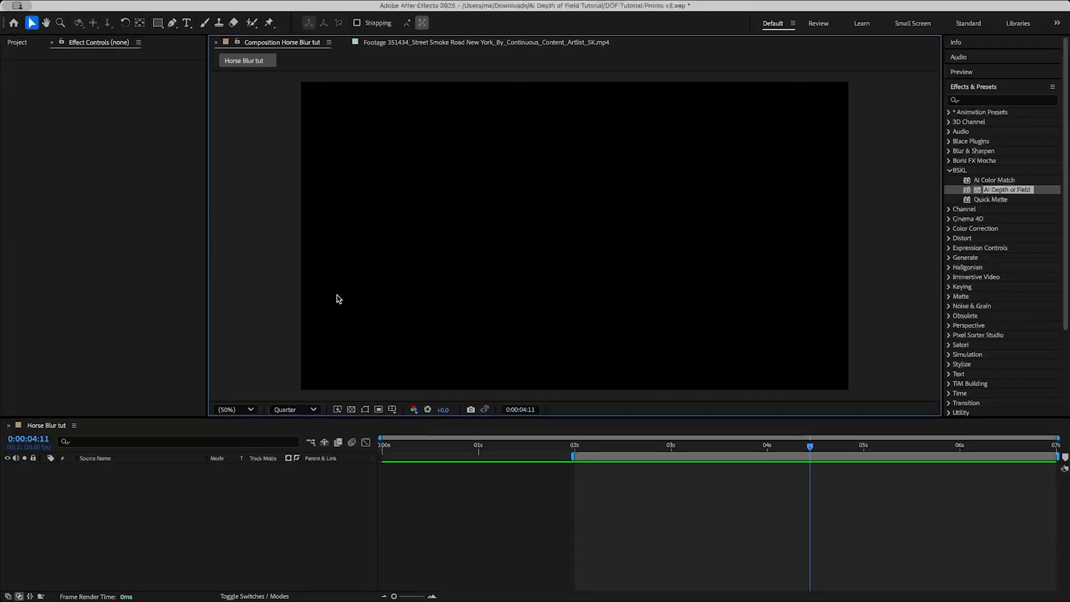
pyautogui.moveTo(267, 516)
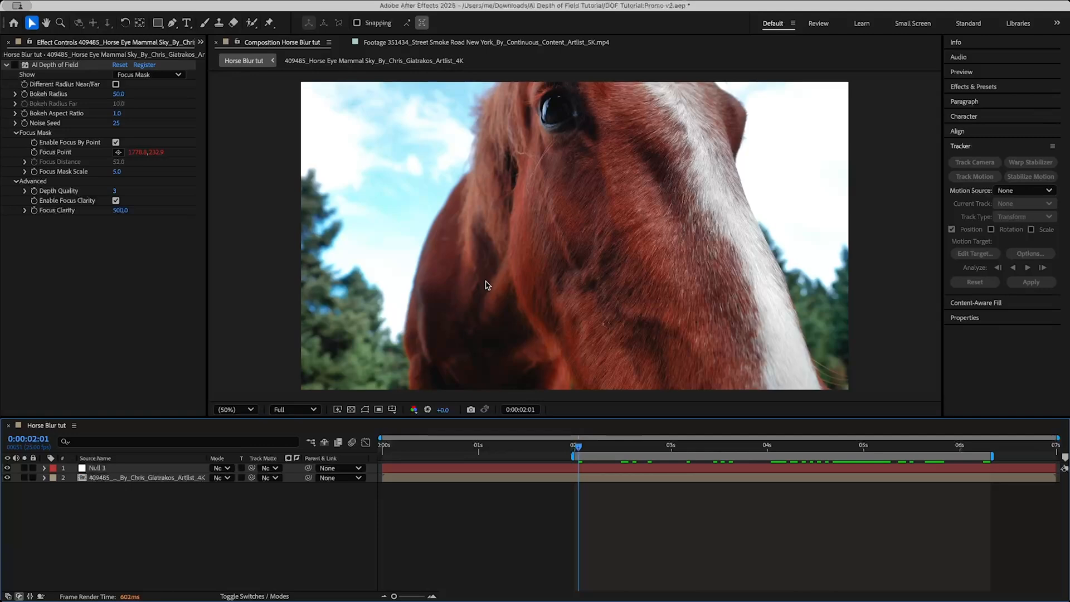
# - Switch Show to Bokeh to preview the blur with focus tracked to the horse's eye
pyautogui.click(147, 75)
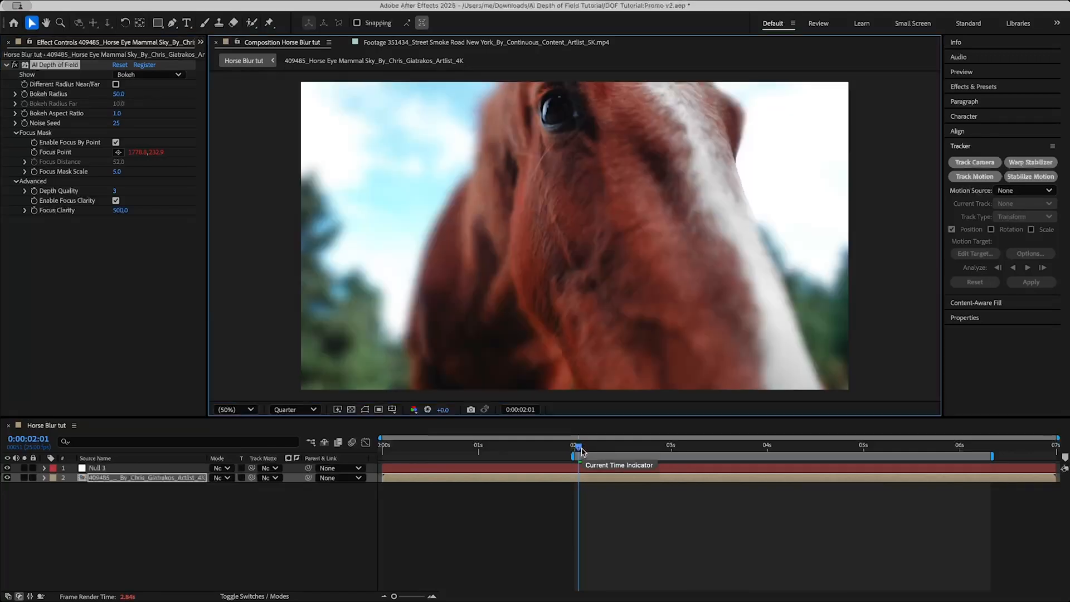
pyautogui.moveTo(515, 104)
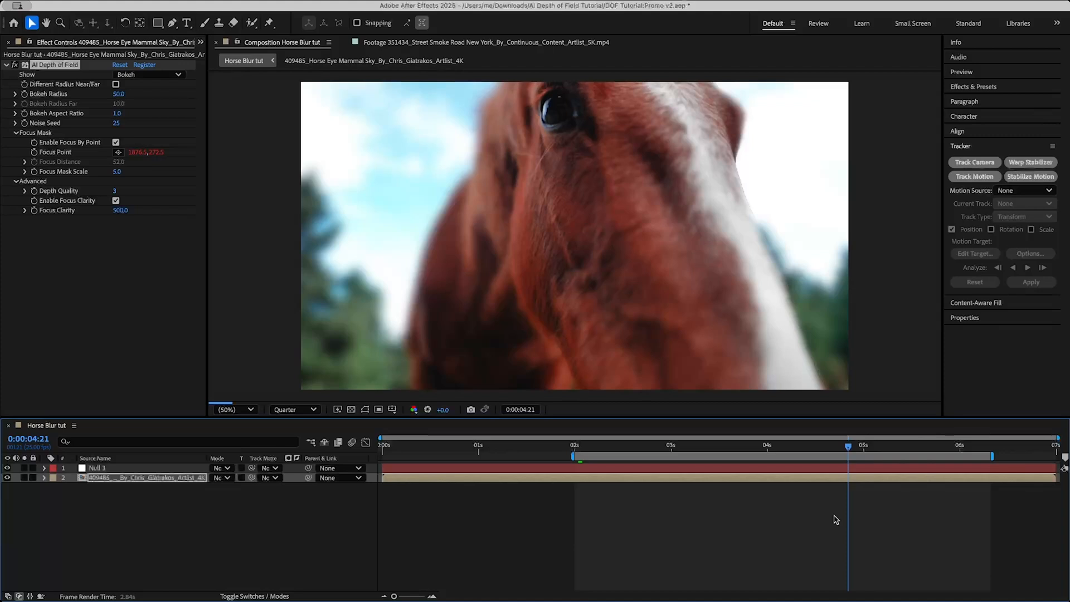
pyautogui.moveTo(779, 446)
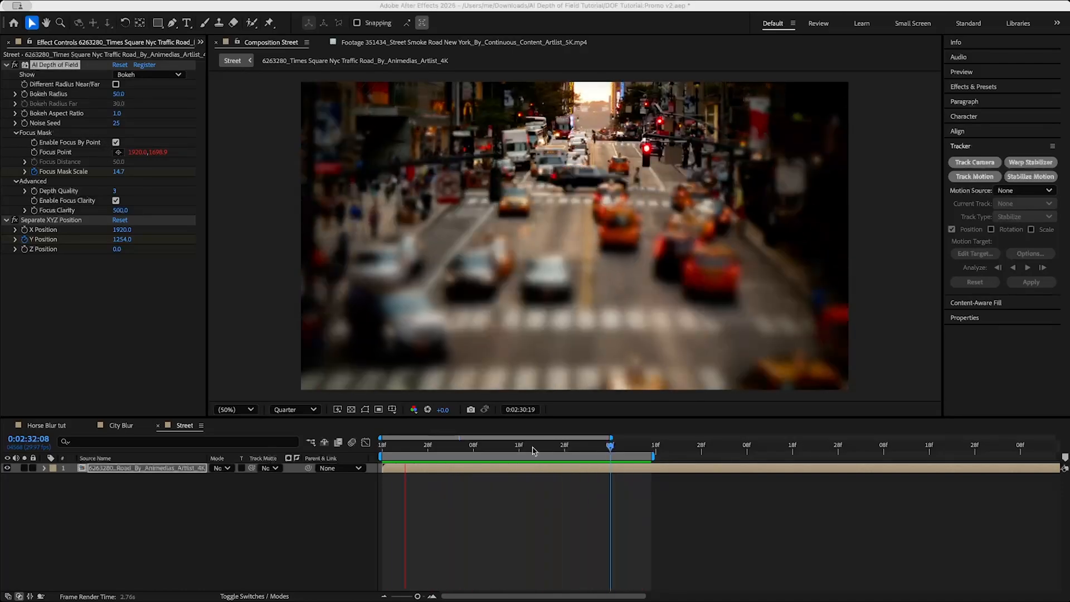
# - Set the current time in the Street comp timeline
pyautogui.click(440, 445)
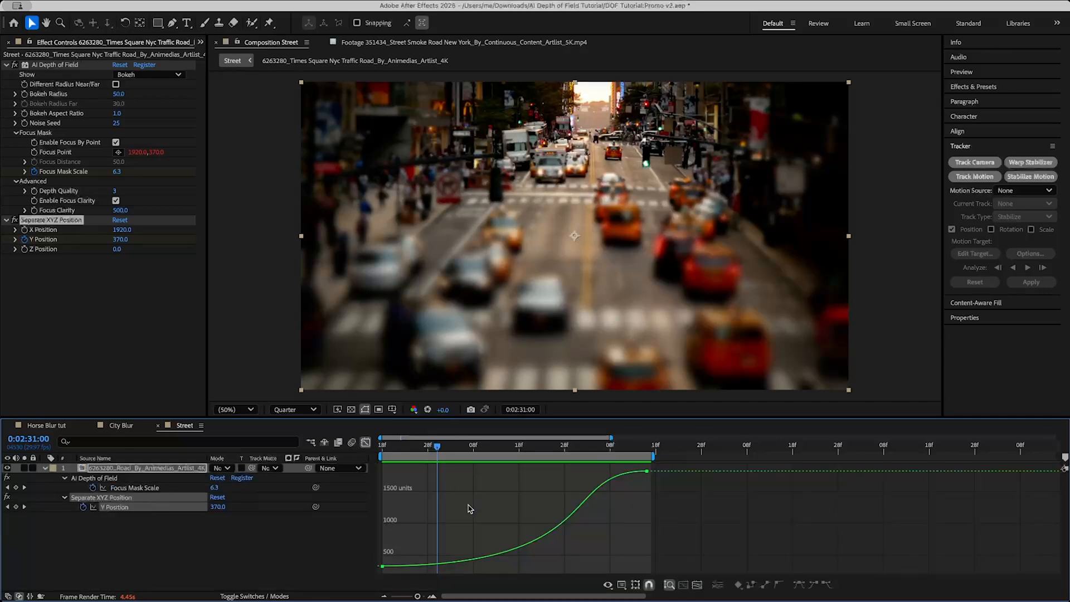
# - Select the Y Position keyframes and scrub forward to watch focus move up the street
pyautogui.click(647, 472)
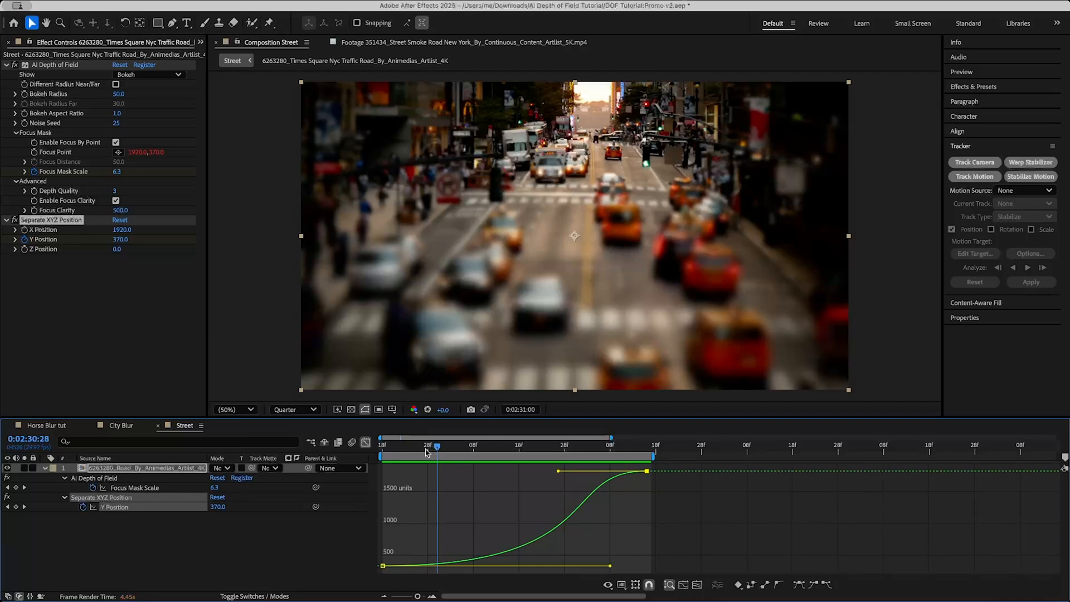
pyautogui.moveTo(436, 449); pyautogui.dragTo(515, 450)
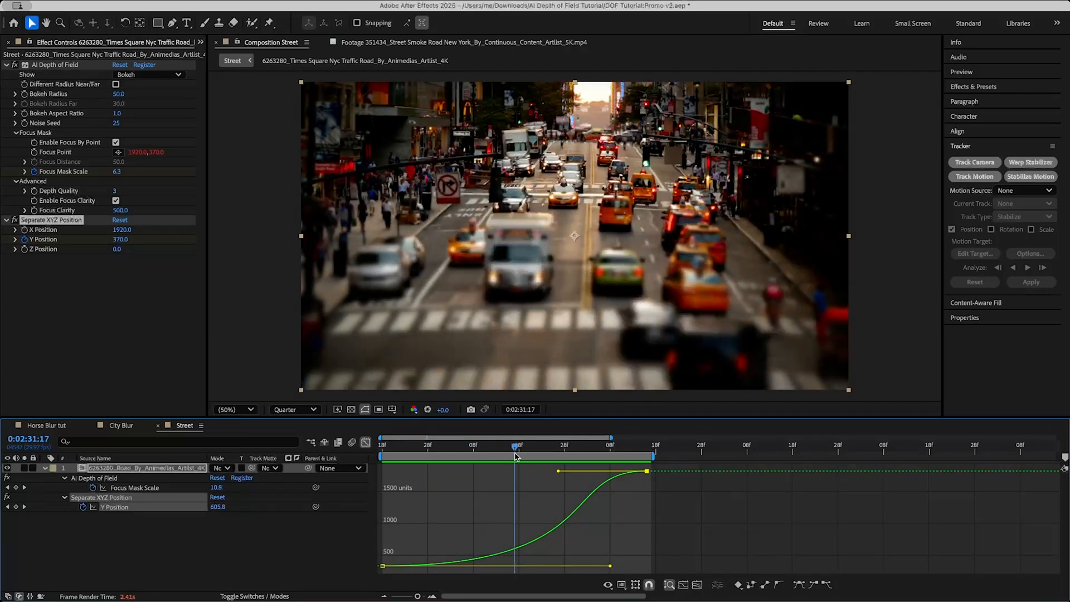
pyautogui.moveTo(515, 454); pyautogui.dragTo(592, 454)
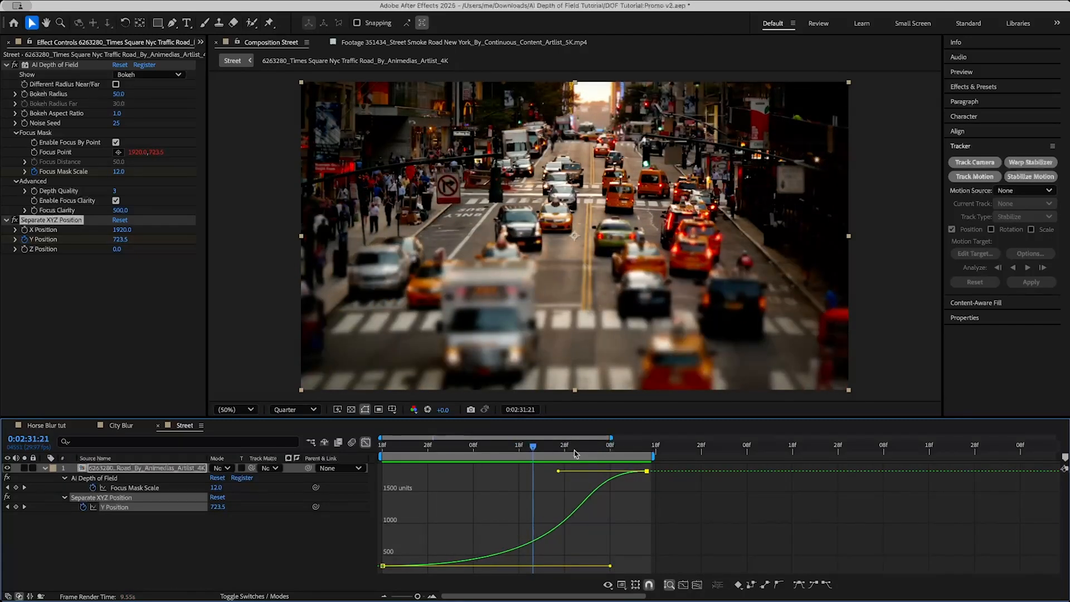
pyautogui.moveTo(402, 450)
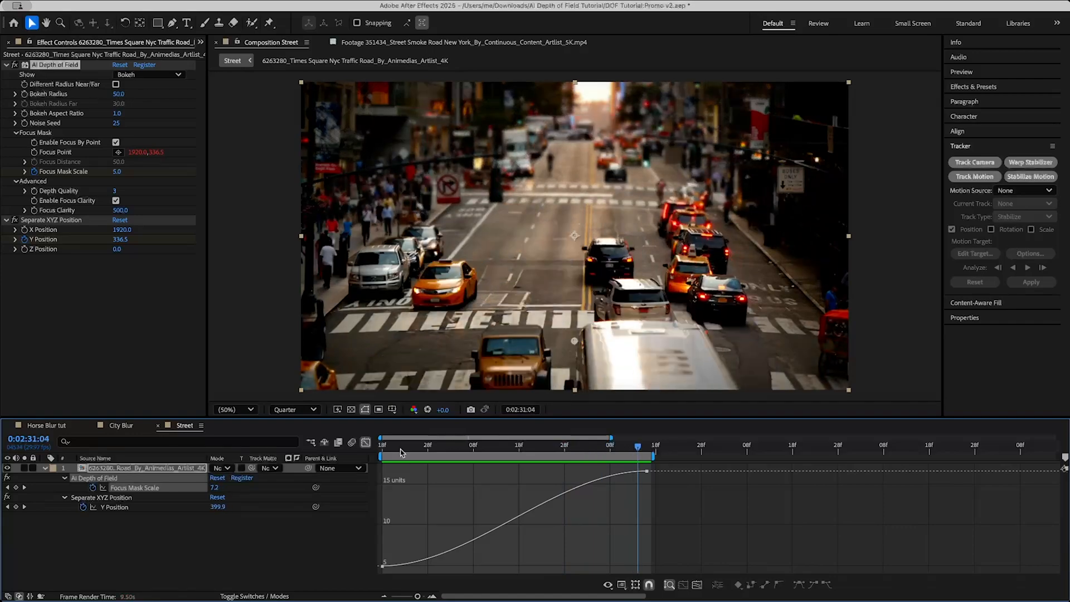
# - Check later and earlier frames to confirm the sharp zone widens as focus moves
pyautogui.click(426, 444)
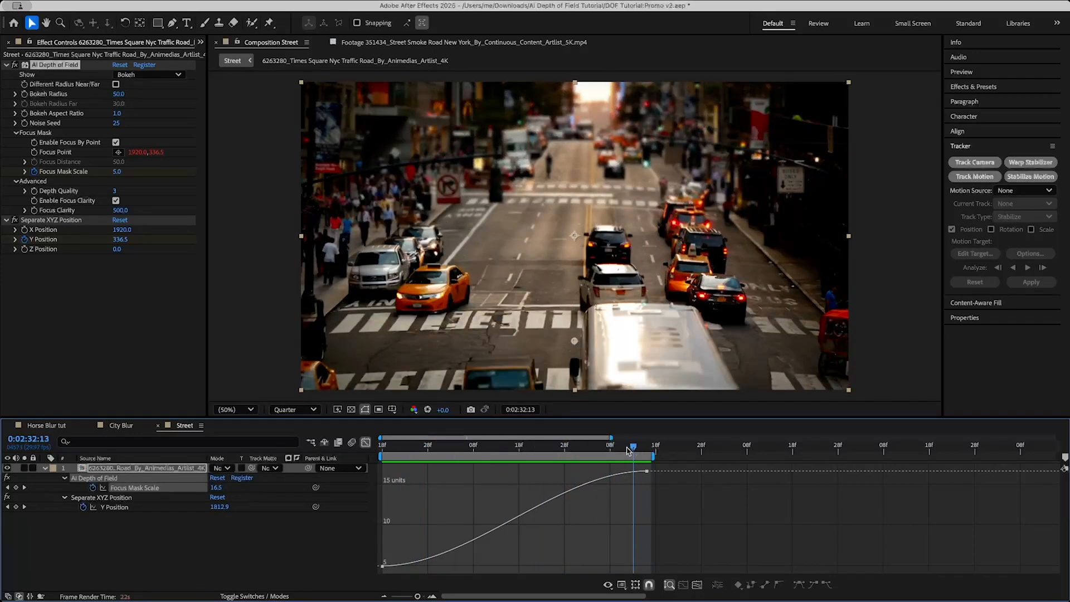
pyautogui.click(536, 469)
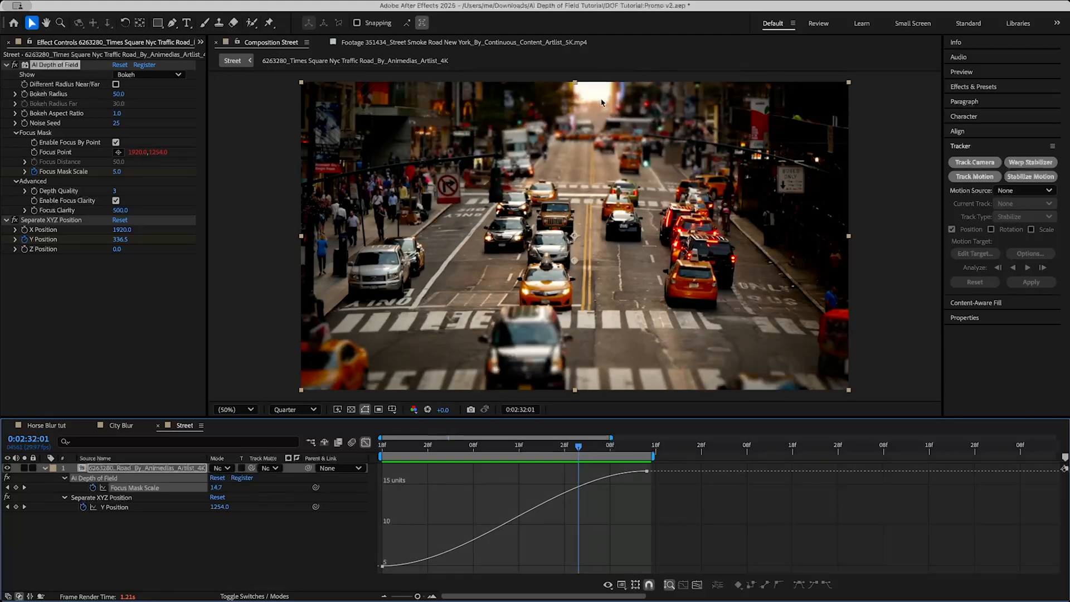
pyautogui.moveTo(700, 230)
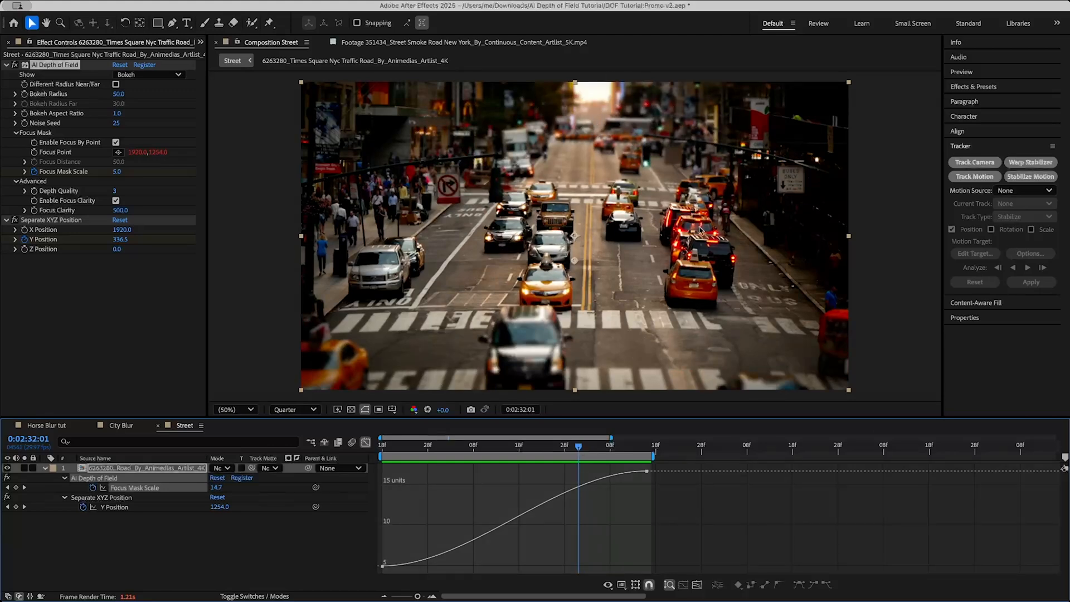
pyautogui.moveTo(580, 341)
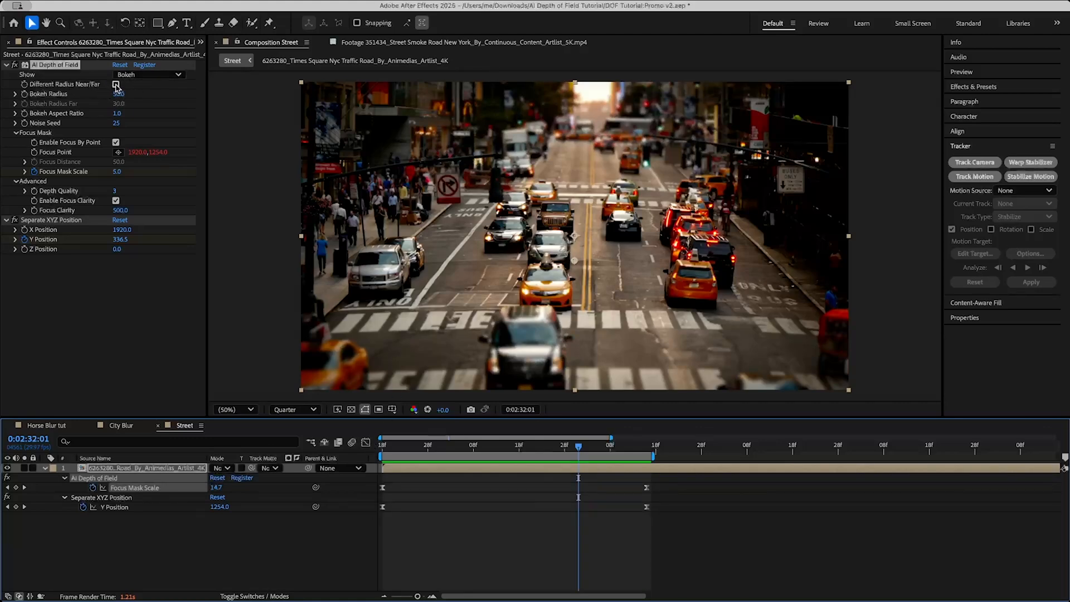
# - Enable Different Radius Near/Far and begin editing the near bokeh radius
pyautogui.click(116, 84)
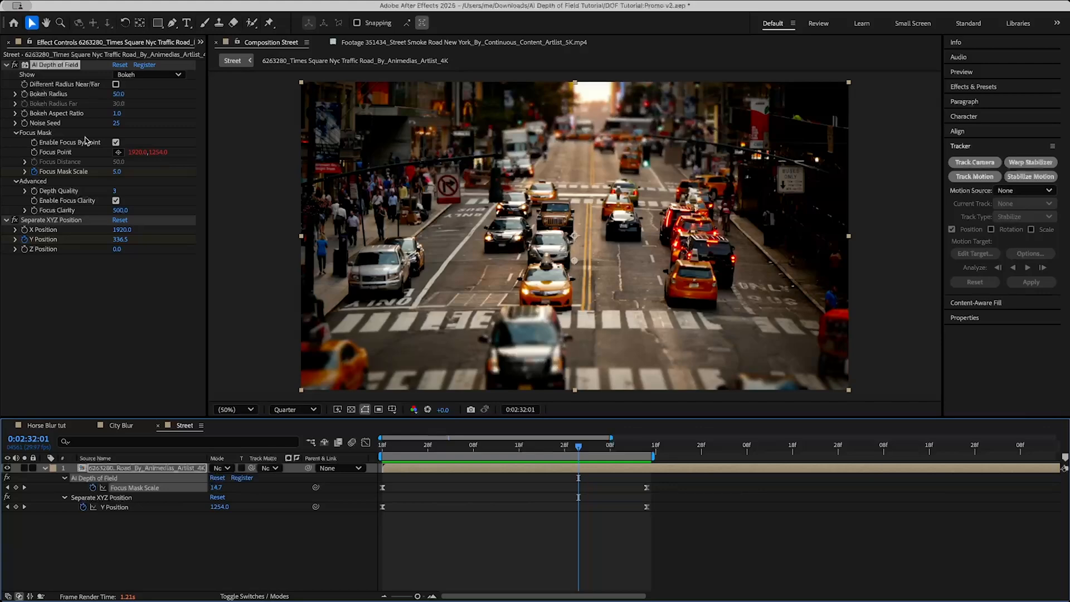
pyautogui.moveTo(496, 288)
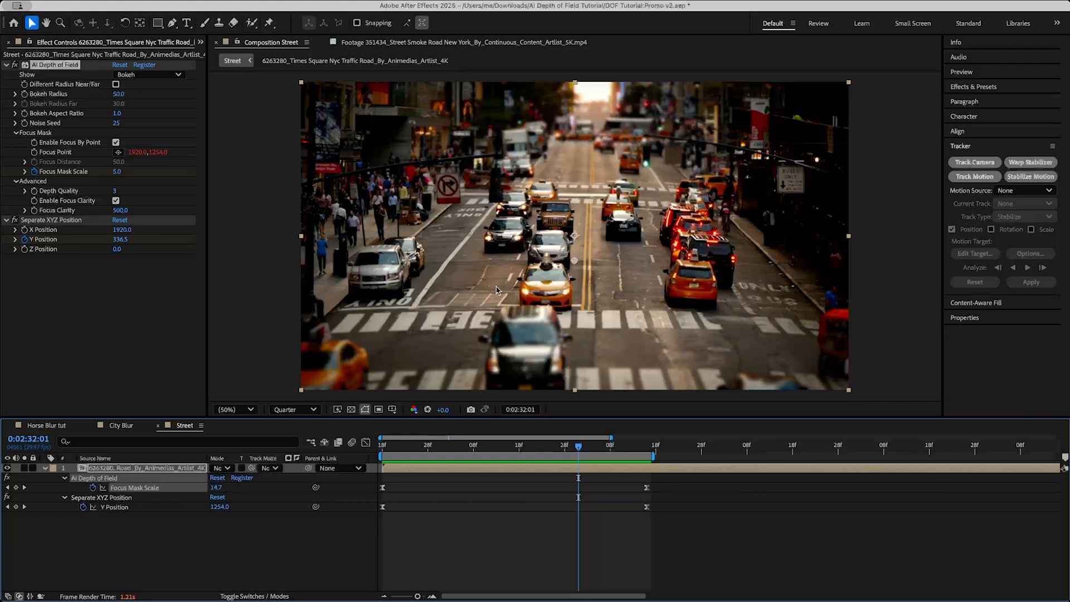
pyautogui.moveTo(102, 104)
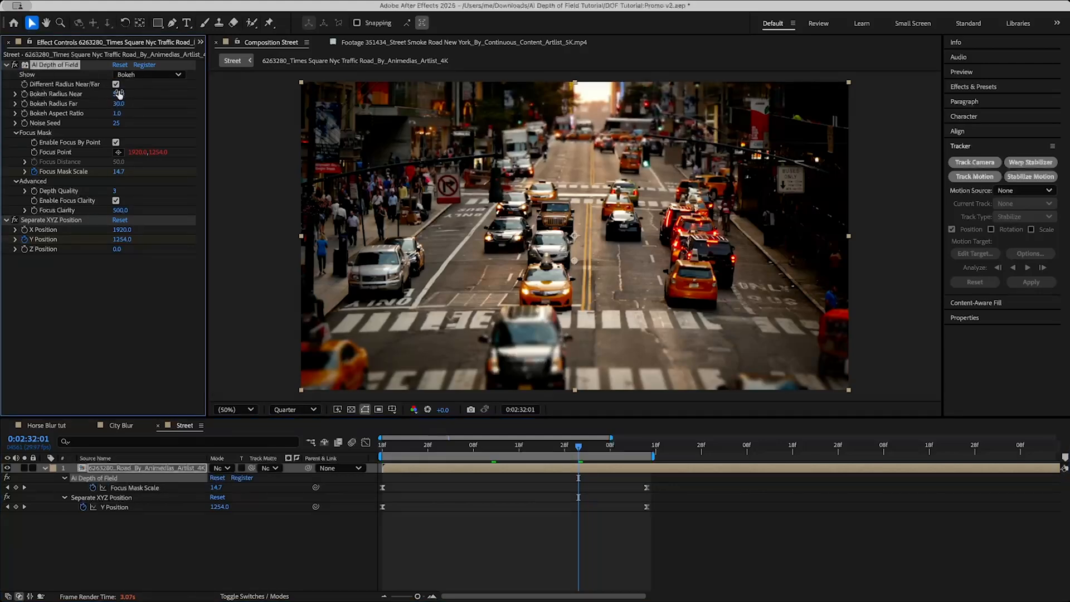
pyautogui.click(116, 84)
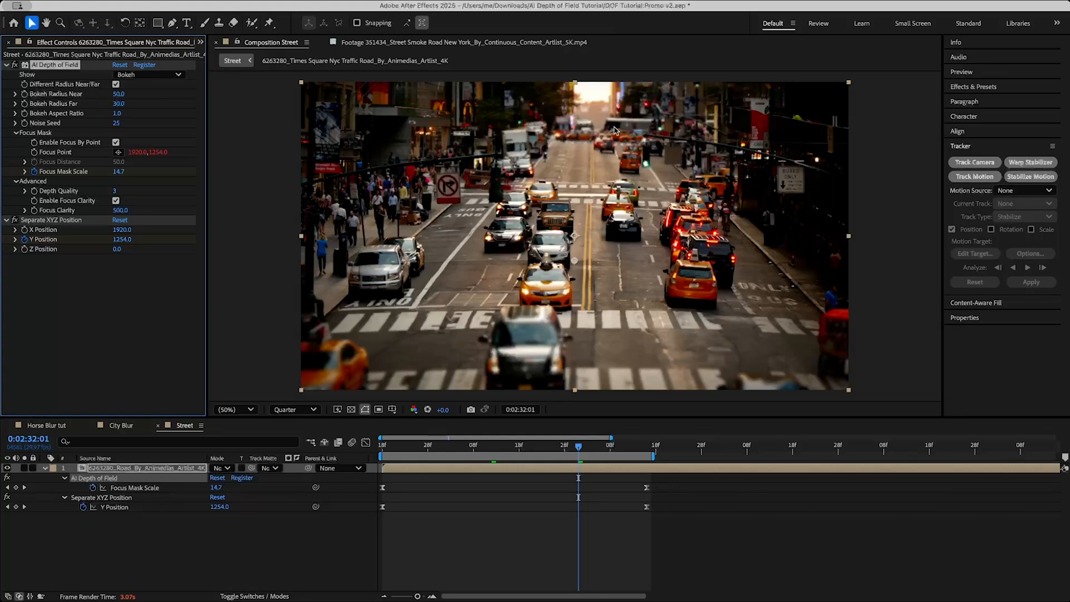
pyautogui.moveTo(578, 271)
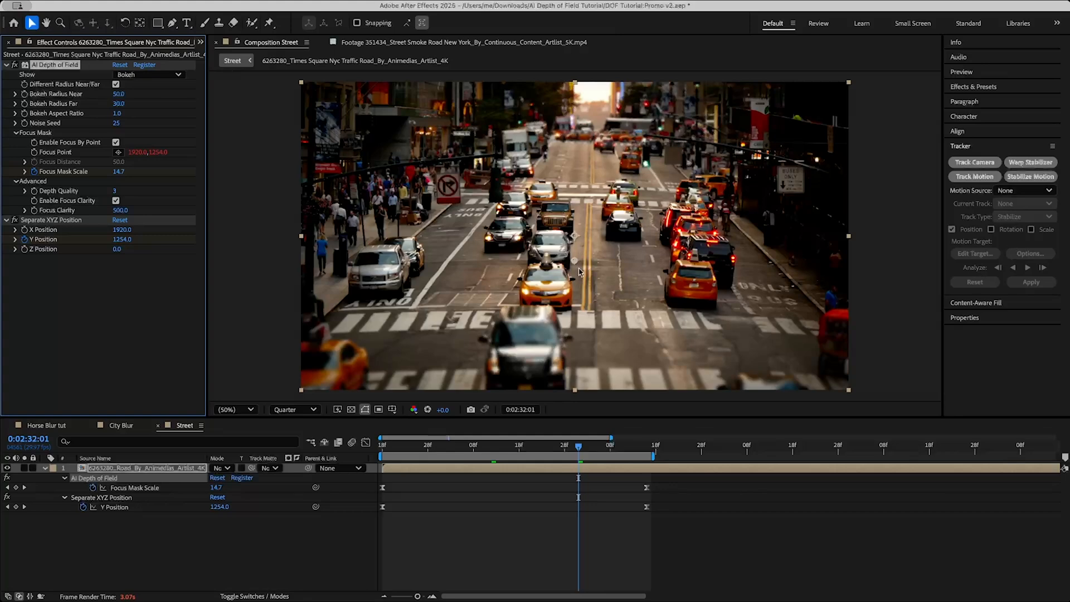